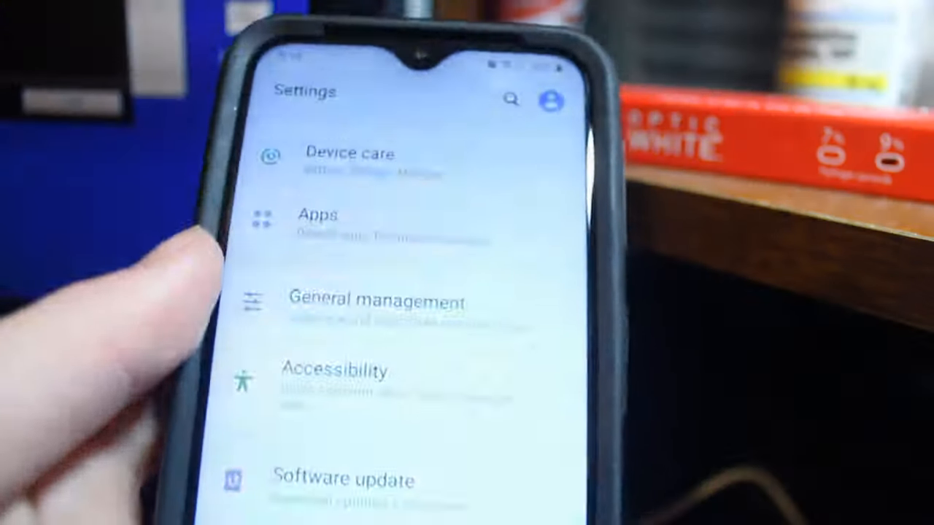
# Step: Unlock developer mode from Software information, then open the Developer options page
pyautogui.scroll(-3)
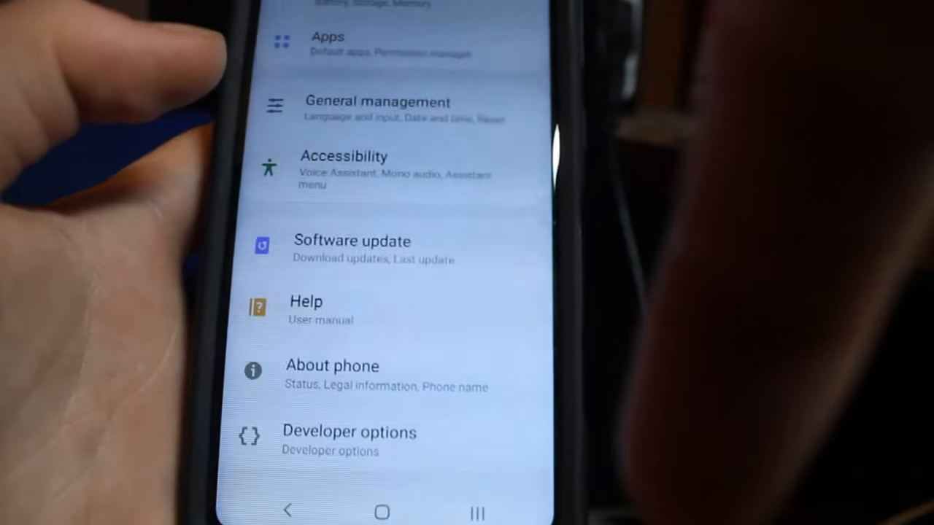
pyautogui.click(331, 366)
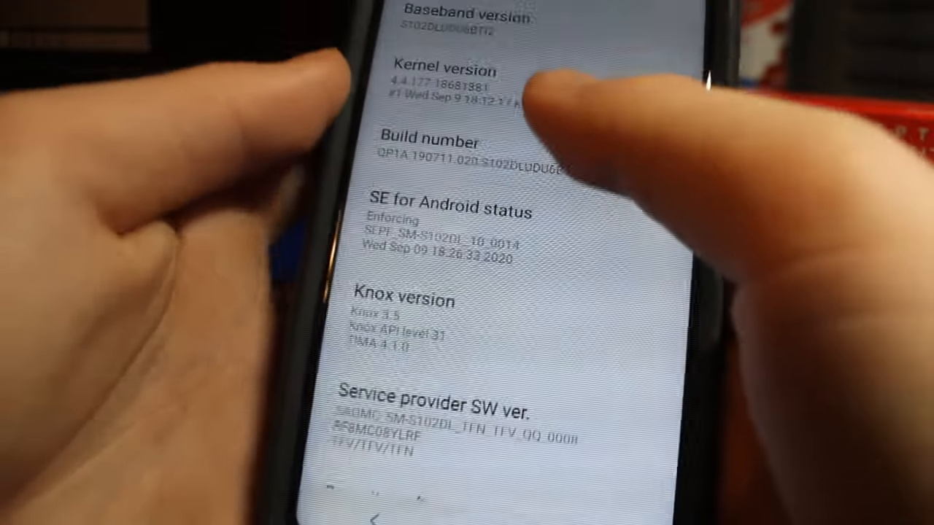
pyautogui.click(474, 149)
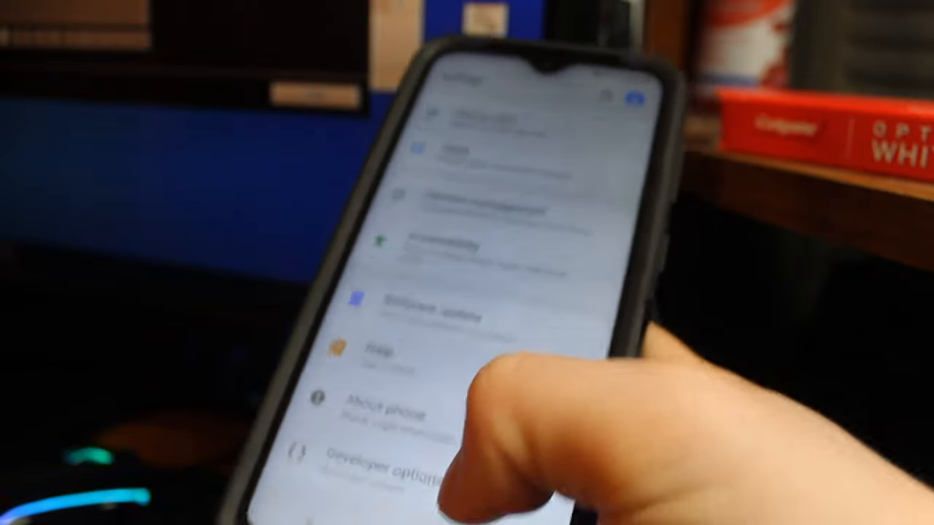
pyautogui.scroll(-3)
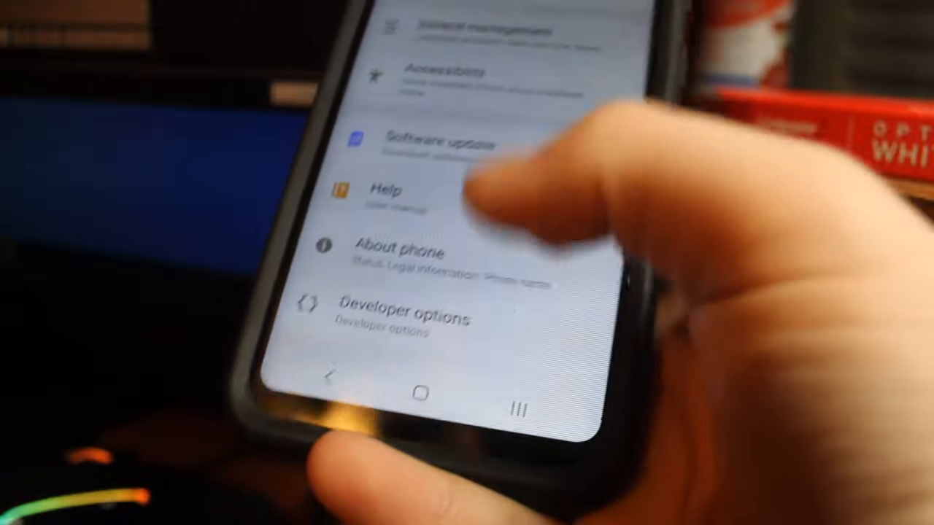
pyautogui.click(403, 310)
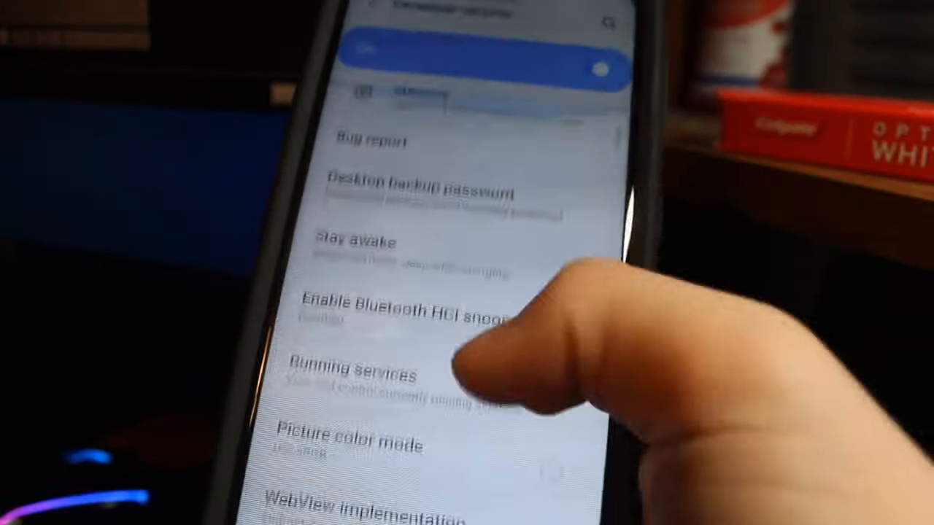
# Step: Browse Developer options past Animator duration scale to the hardware-accelerated rendering settings
pyautogui.scroll(-3)
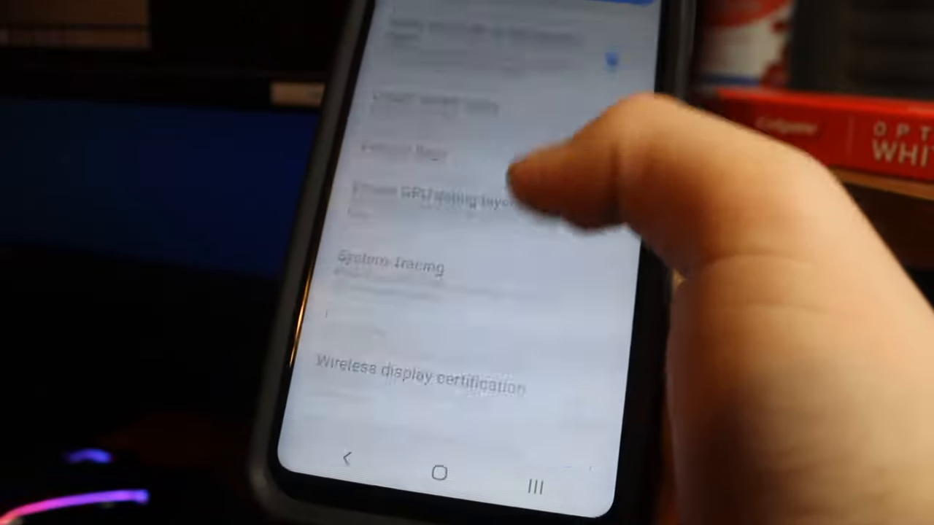
pyautogui.scroll(-3)
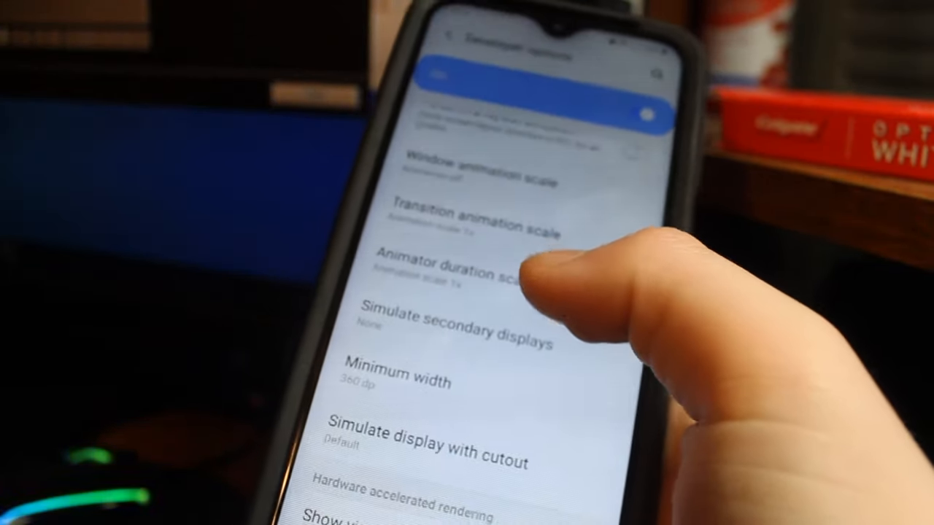
pyautogui.click(477, 168)
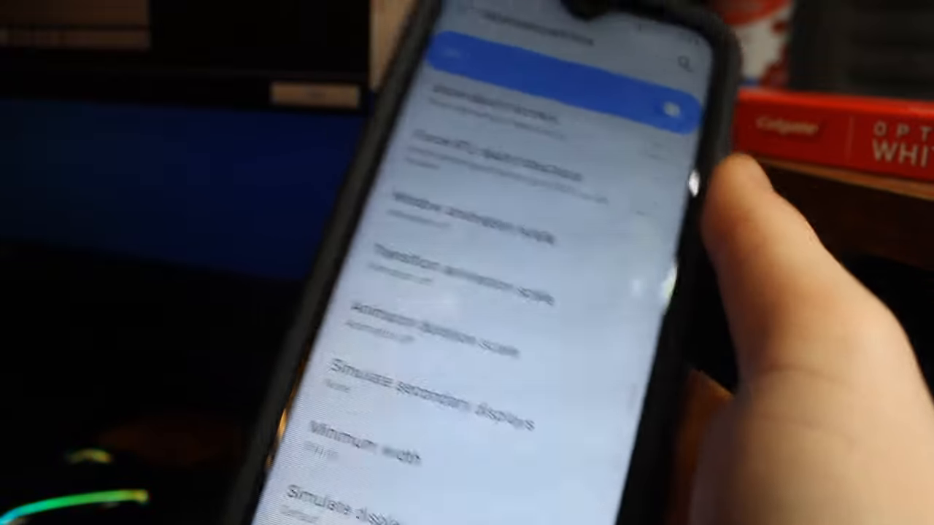
pyautogui.scroll(-3)
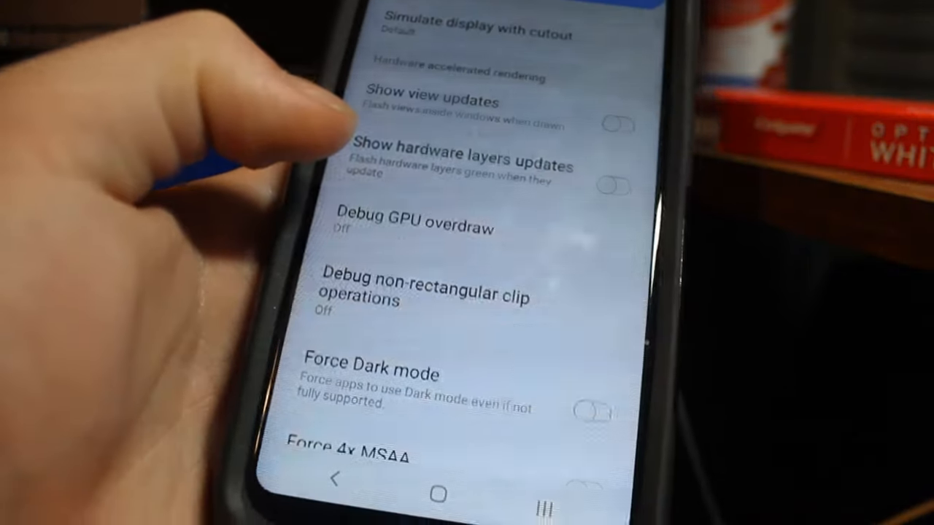
# Step: Switch on Don't keep activities in the Apps section of Developer options
pyautogui.scroll(-3)
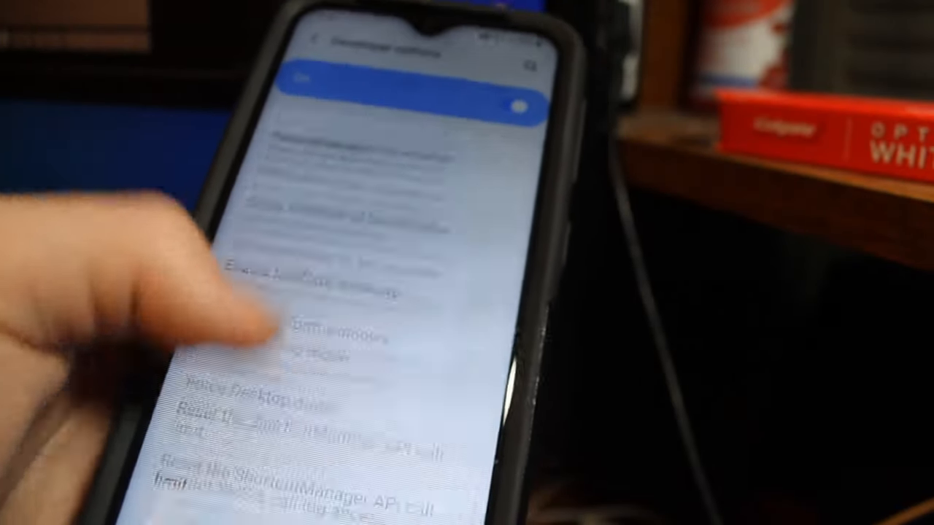
pyautogui.click(329, 332)
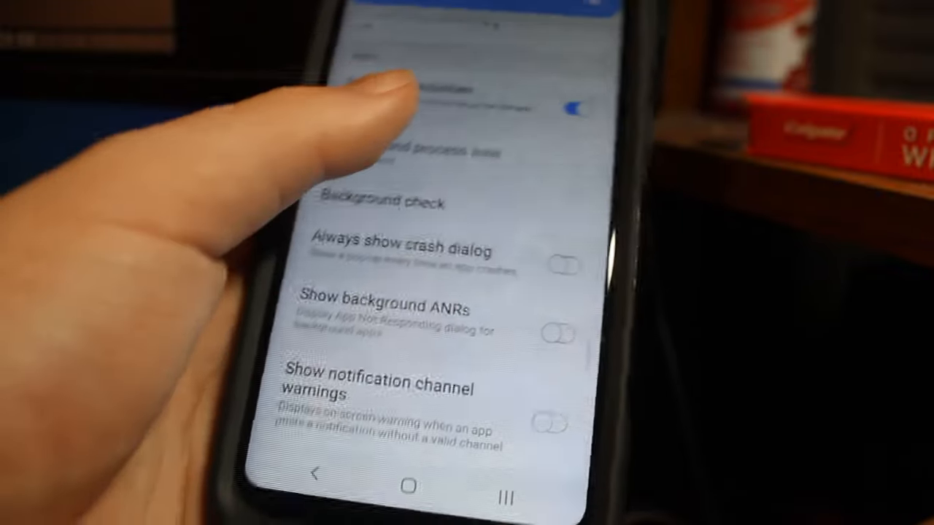
pyautogui.click(428, 480)
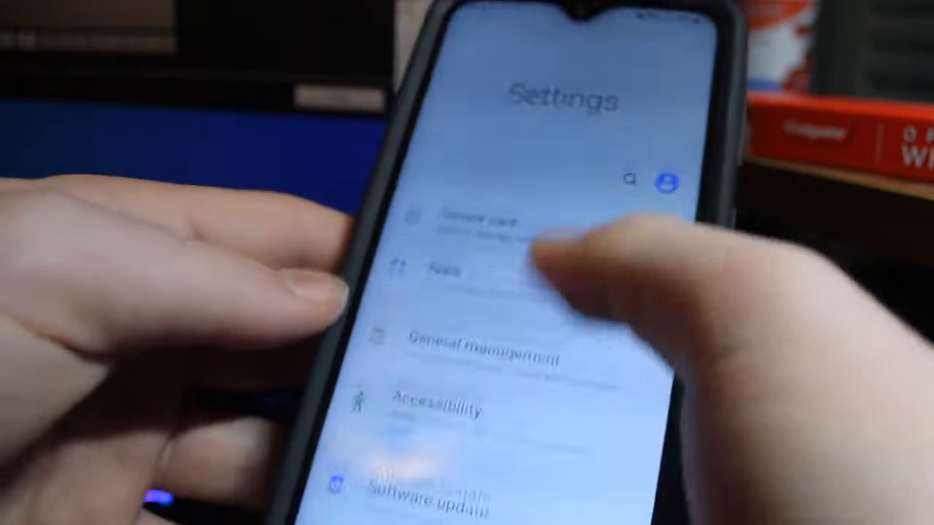
# Step: Scroll the main Settings list to Apps to show all 95 installed apps
pyautogui.scroll(-3)
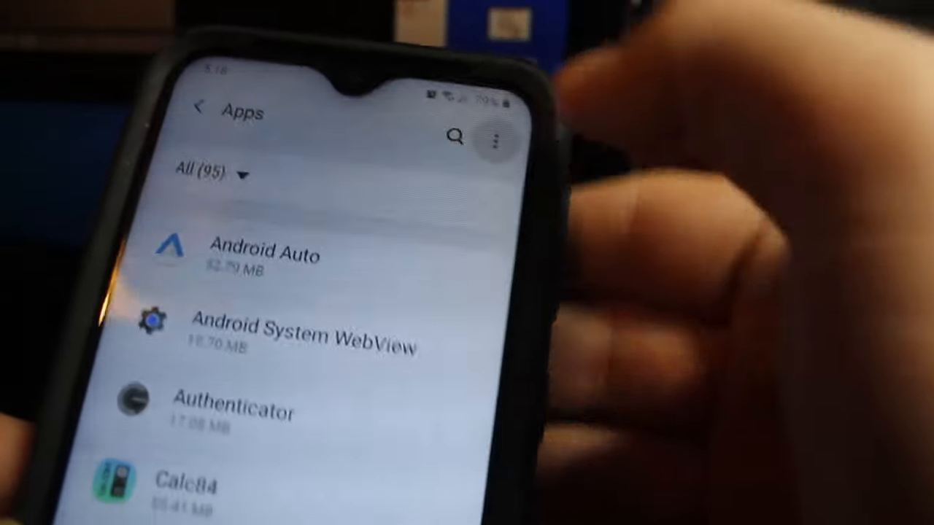
# Step: Sort the Apps list by size via the three-dot menu
pyautogui.click(497, 139)
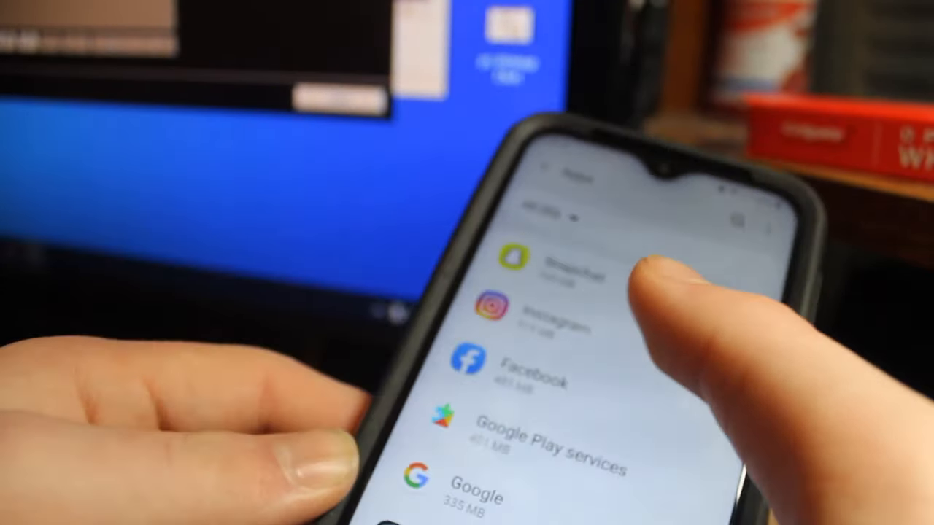
# Step: Open Instagram's app info and its Storage details
pyautogui.click(510, 314)
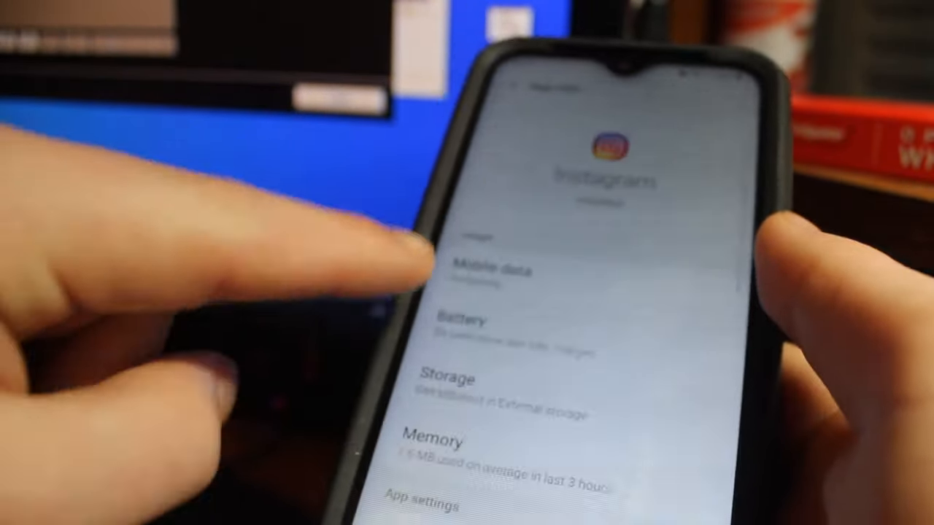
pyautogui.click(447, 377)
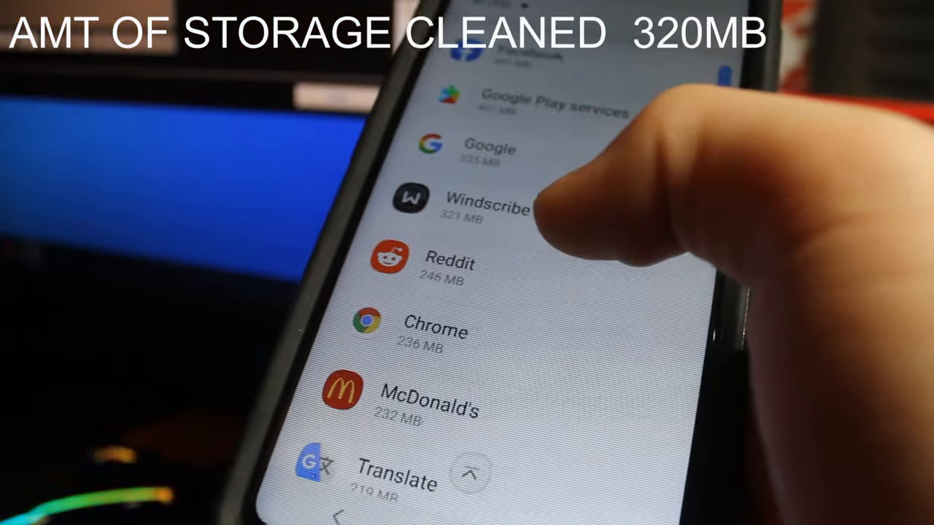
# Step: Open the next largest app's info and clear all its stored data
pyautogui.click(449, 263)
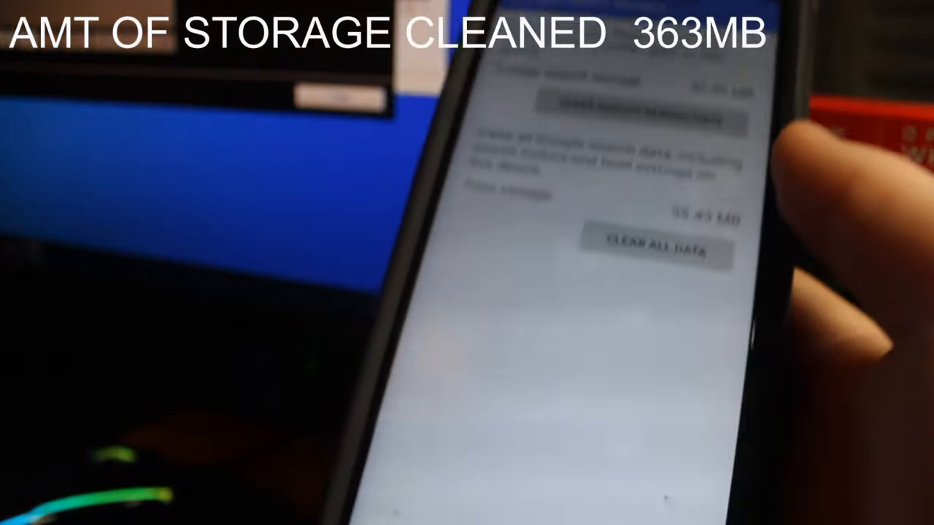
pyautogui.click(655, 248)
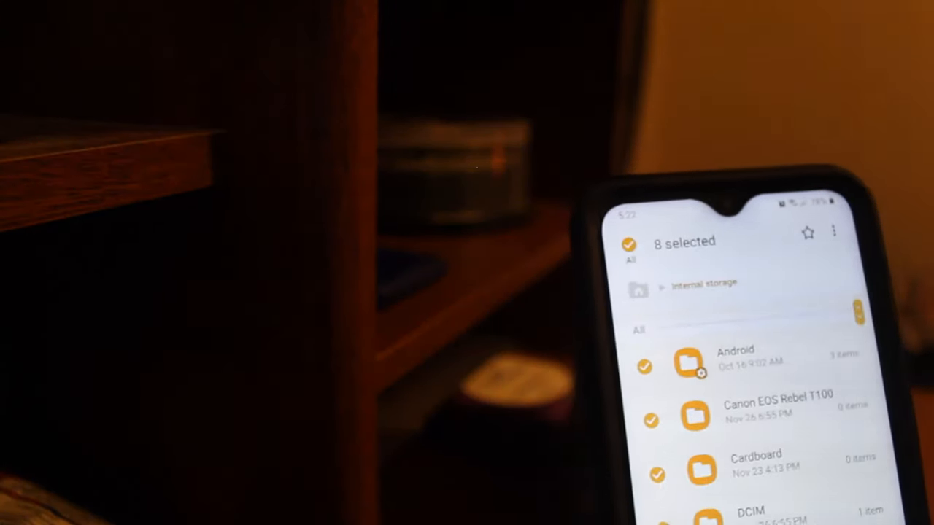
# Step: Delete the selected internal storage folders, keeping only Android and DCIM
pyautogui.click(594, 365)
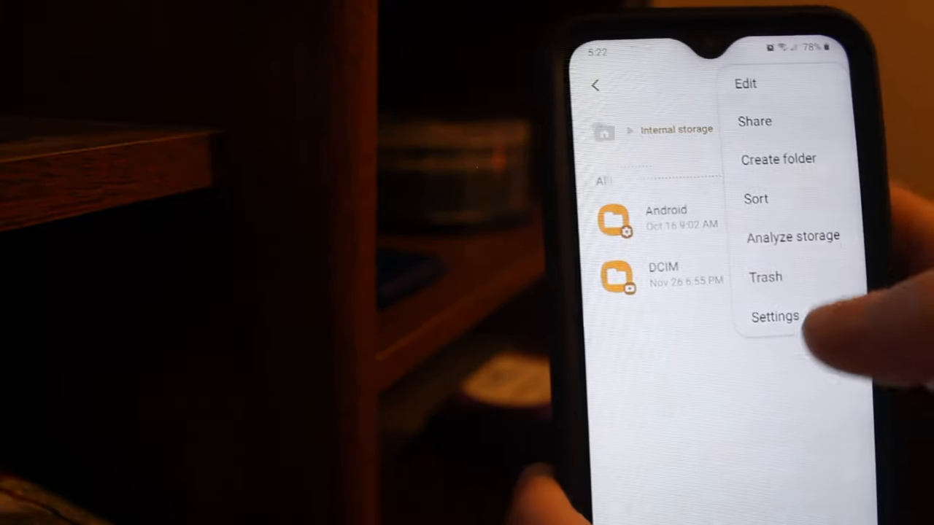
pyautogui.click(765, 276)
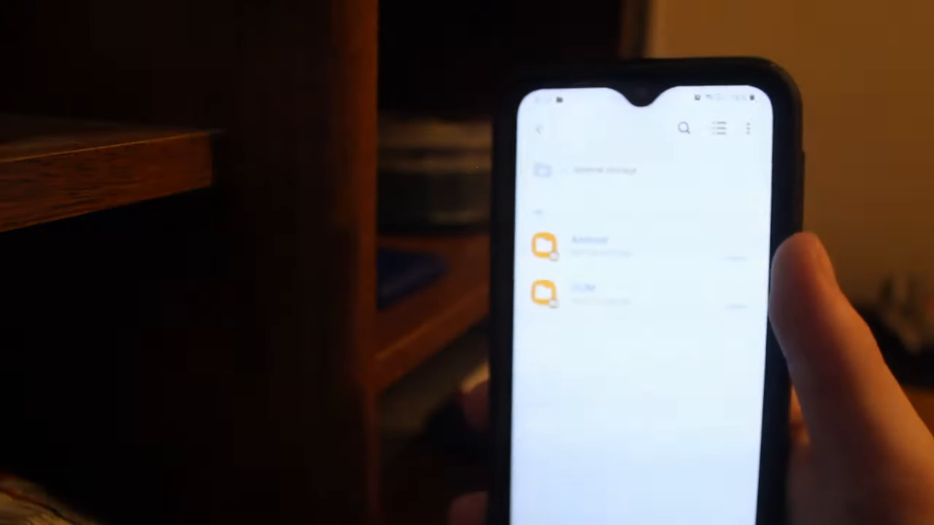
pyautogui.click(684, 129)
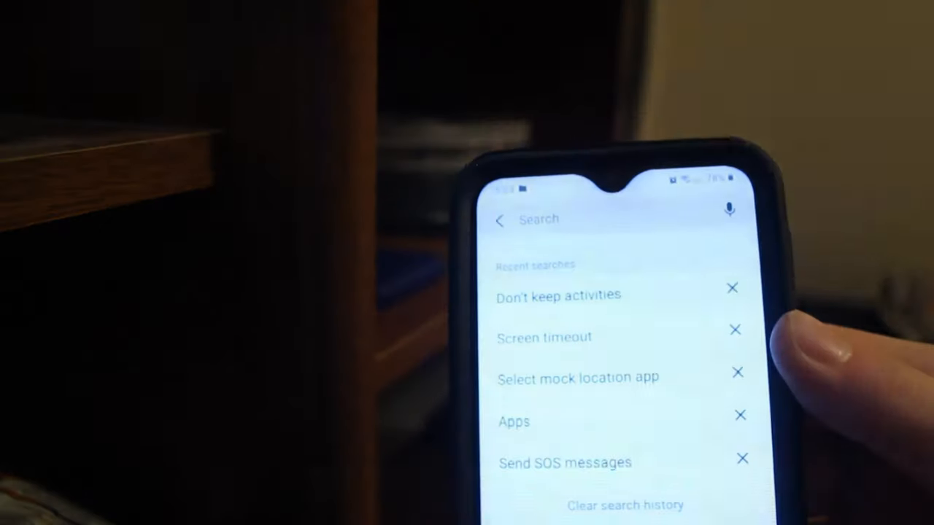